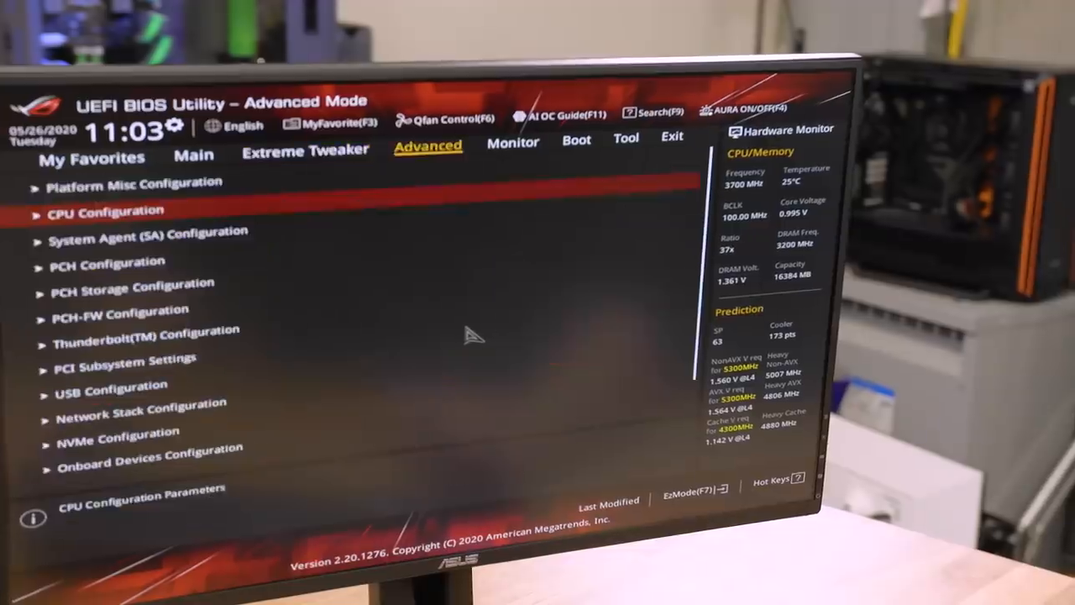
Add a CPU temperature face and save it as the third carousel entry.
left_click(513, 141)
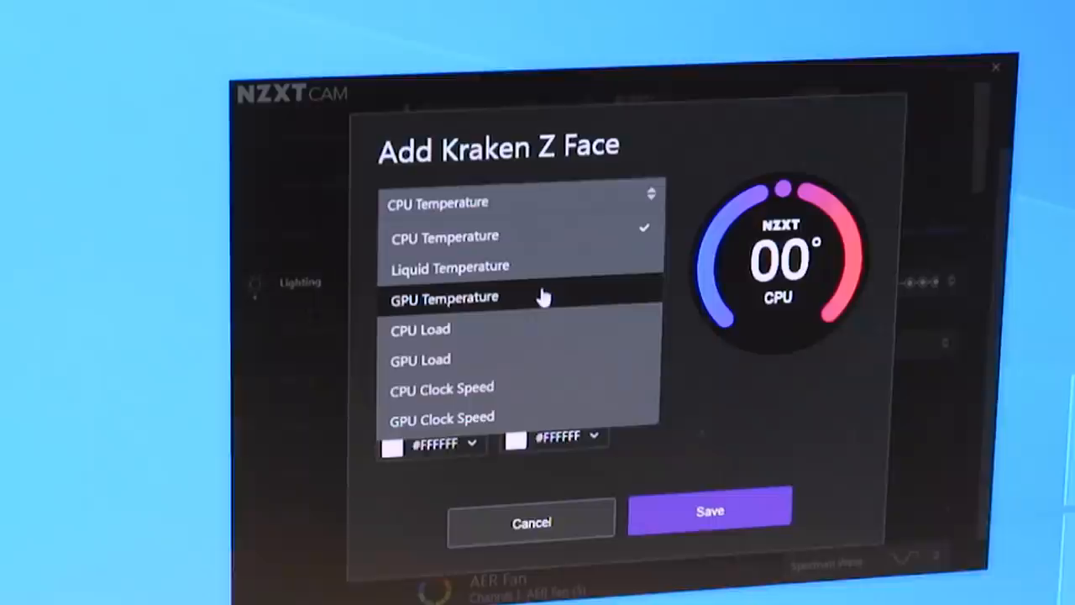
left_click(443, 297)
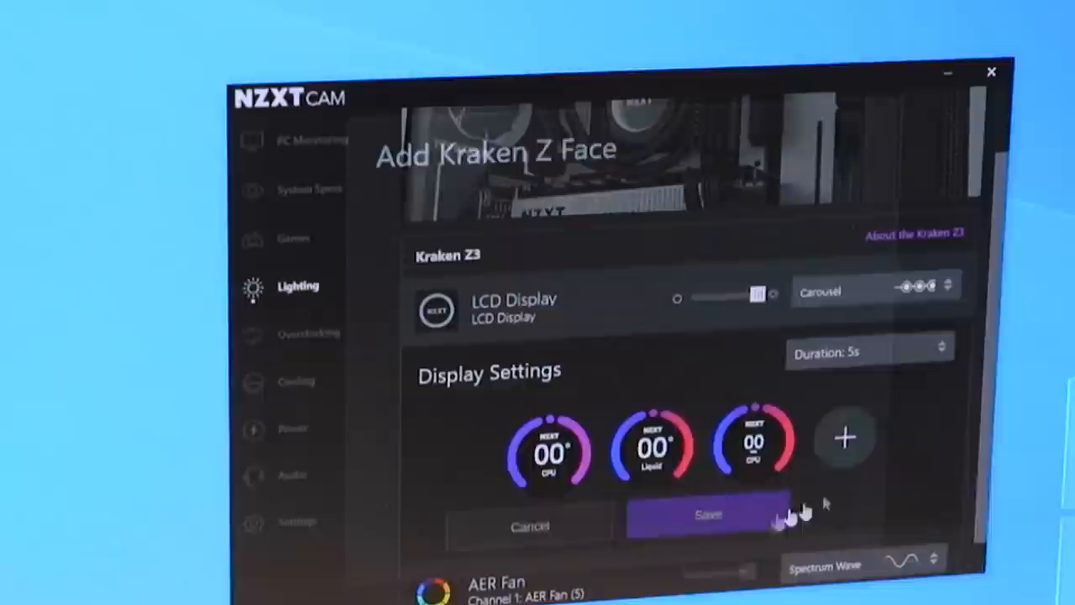